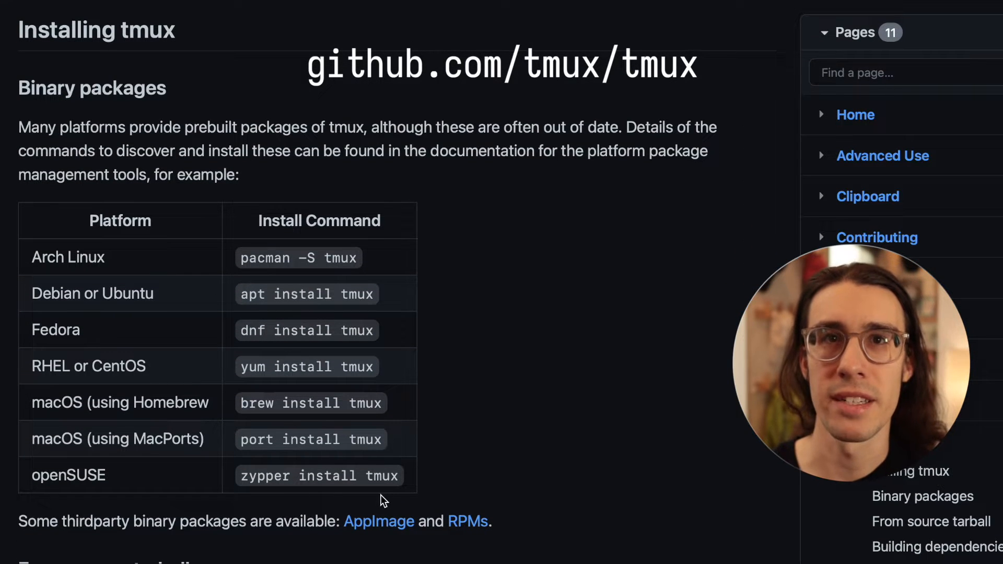
pyautogui.moveTo(646, 369)
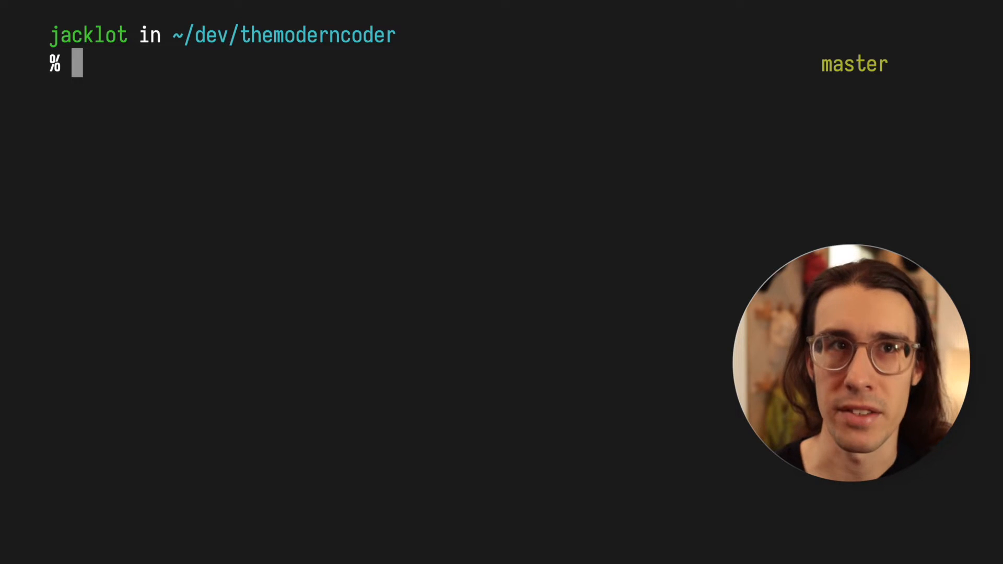
# - Start a new tmux session and begin entering bundle exec jekyll serve at its prompt
pyautogui.write('tmu')
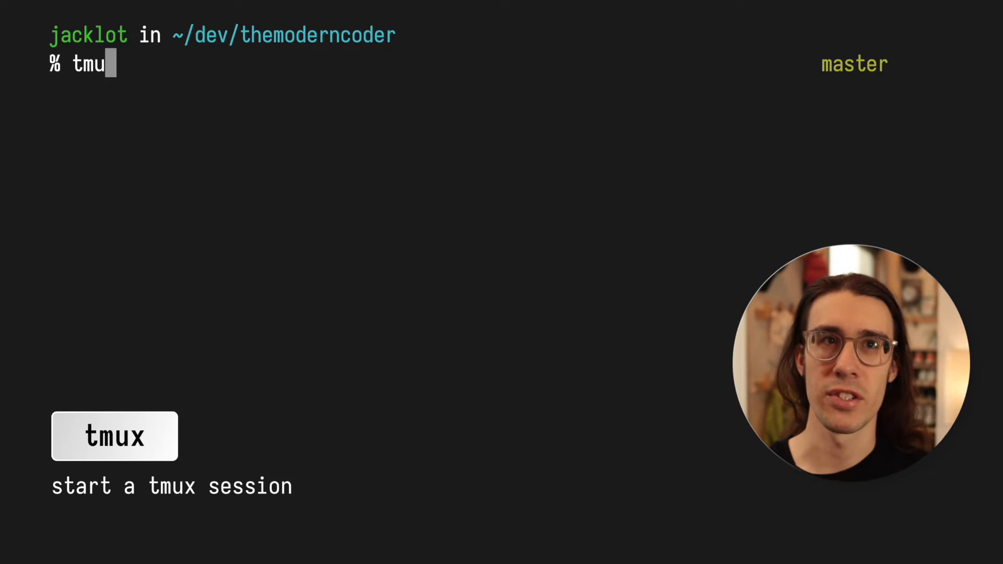
pyautogui.press('Return')
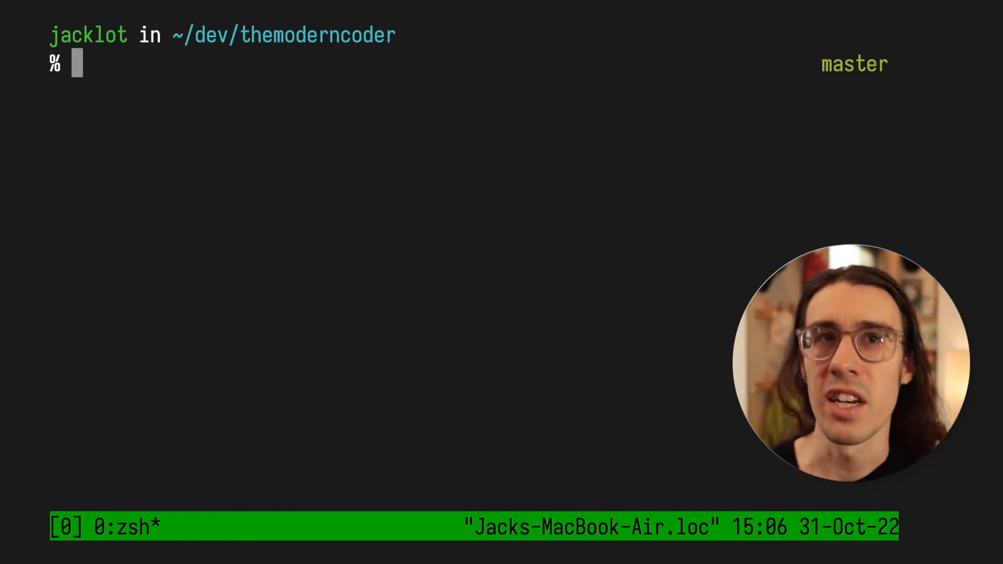
pyautogui.write('bundle e')
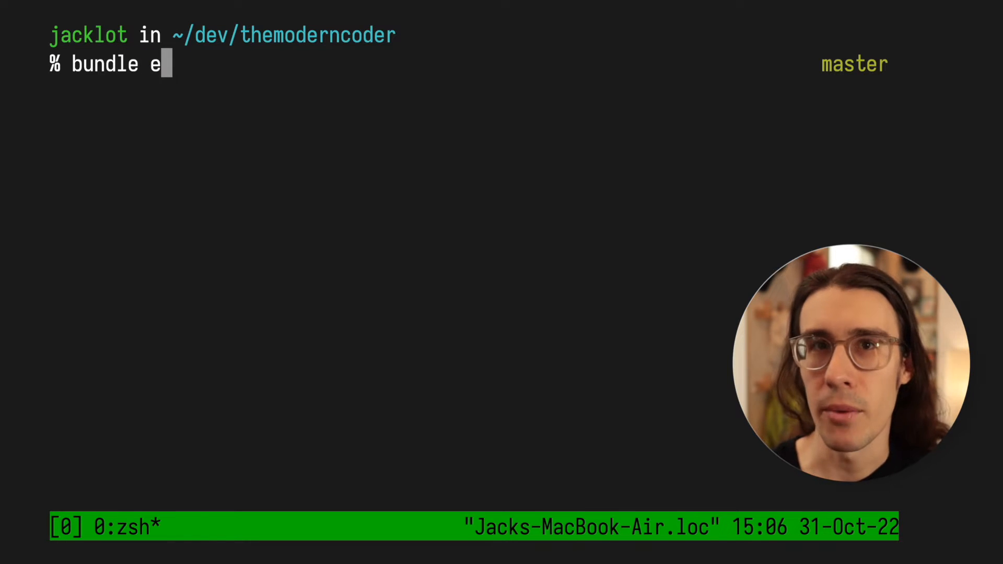
pyautogui.write('xec jekyll serv')
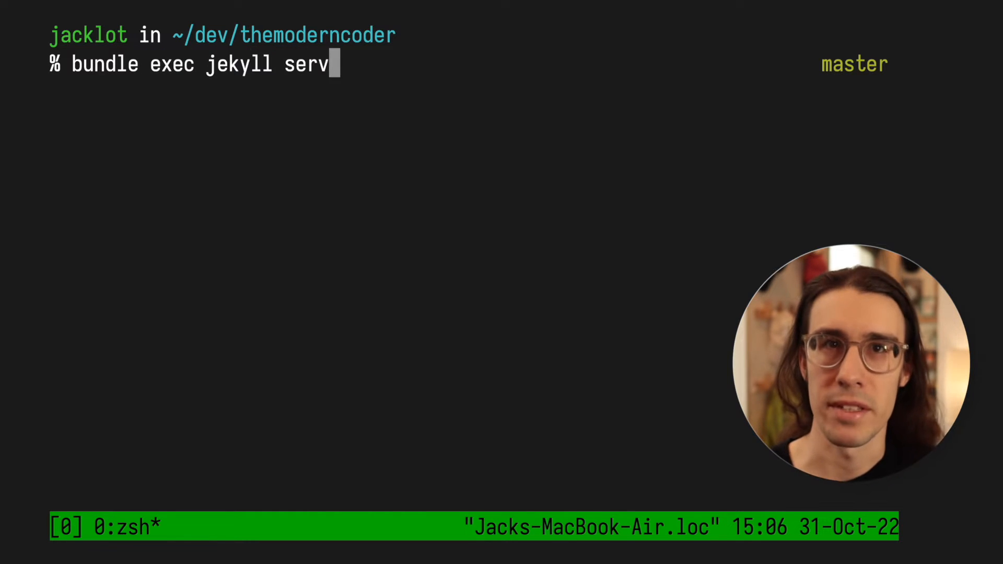
# - Run the Jekyll development server, then move the right pane's shell up to ~/dev
pyautogui.press('Return')
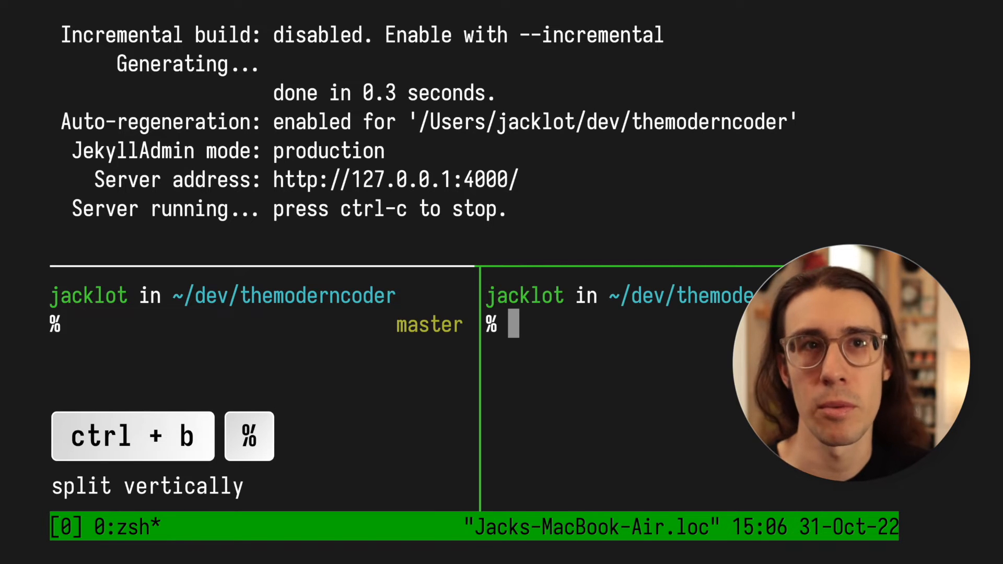
pyautogui.write('cd ../')
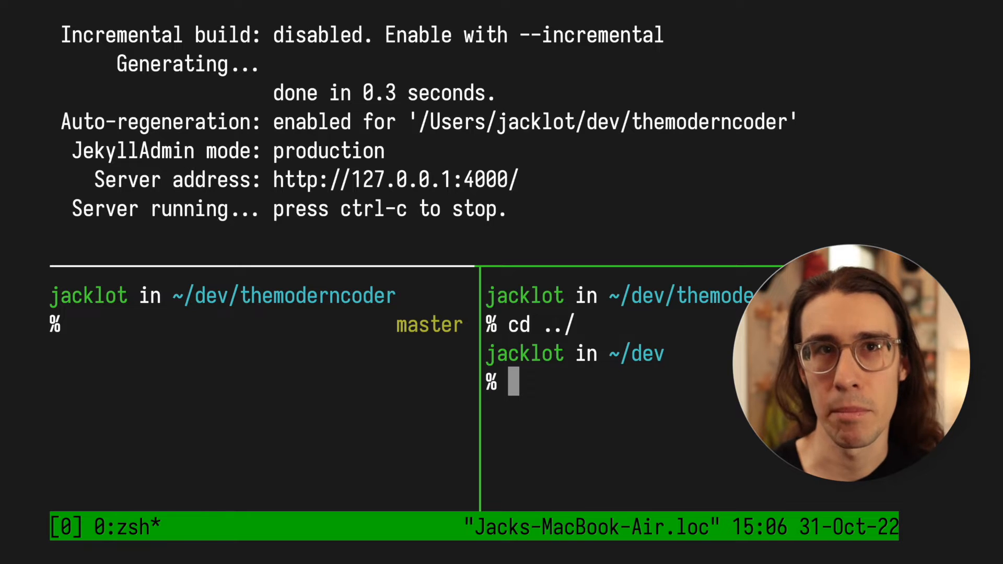
# - Edit ~/.zshrc in vim and zoom that pane to fill the window
pyautogui.write('vi ~')
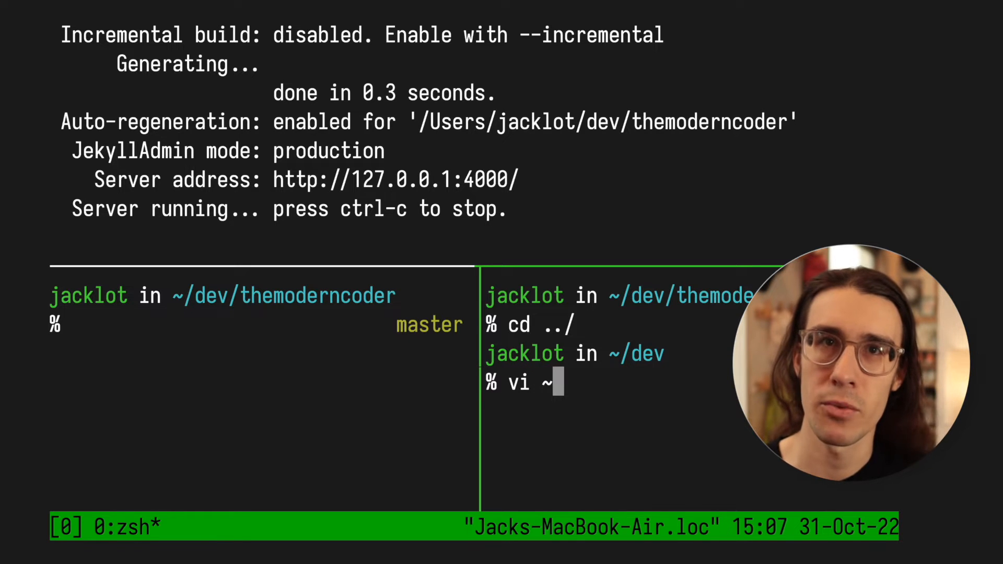
pyautogui.write('/.zshrc')
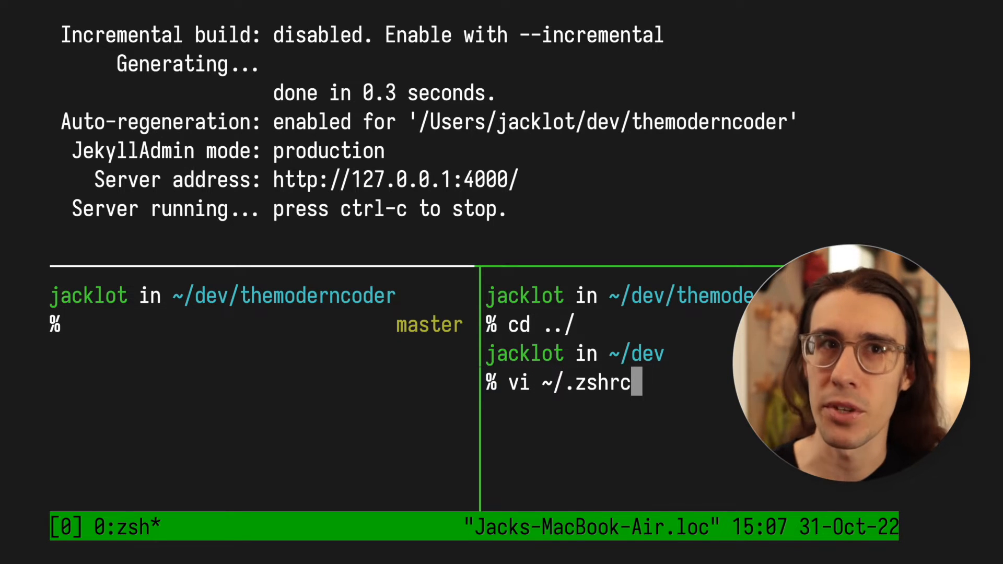
pyautogui.press('Return')
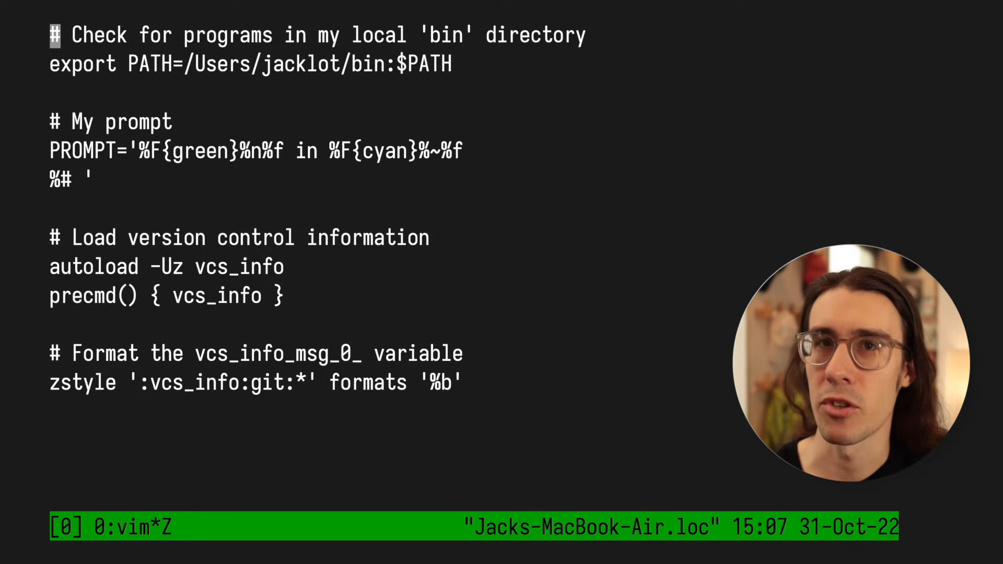
pyautogui.press('ctrl+b z')
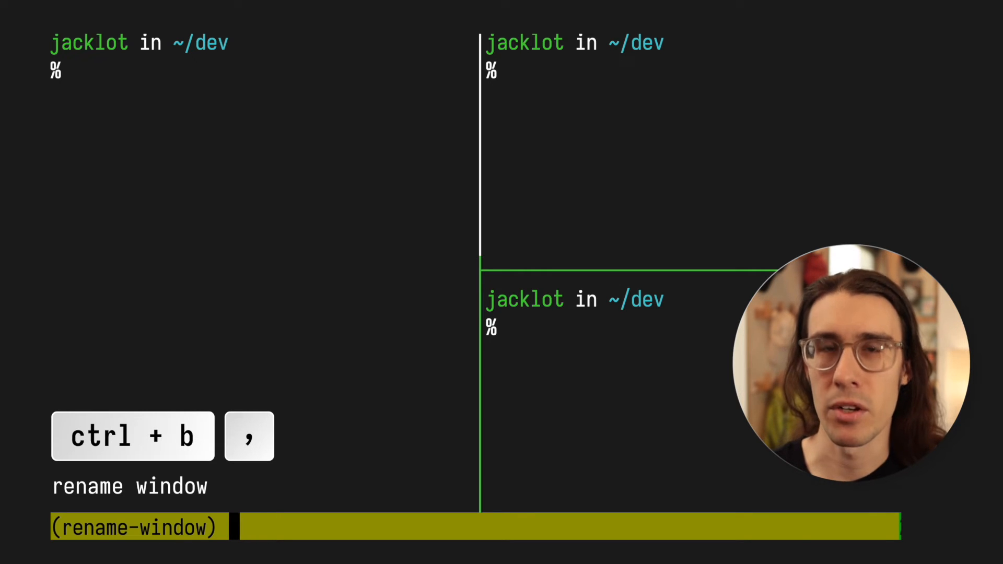
# - Name the window NEW WINDOW, then kill it and confirm with y
pyautogui.write('NEW')
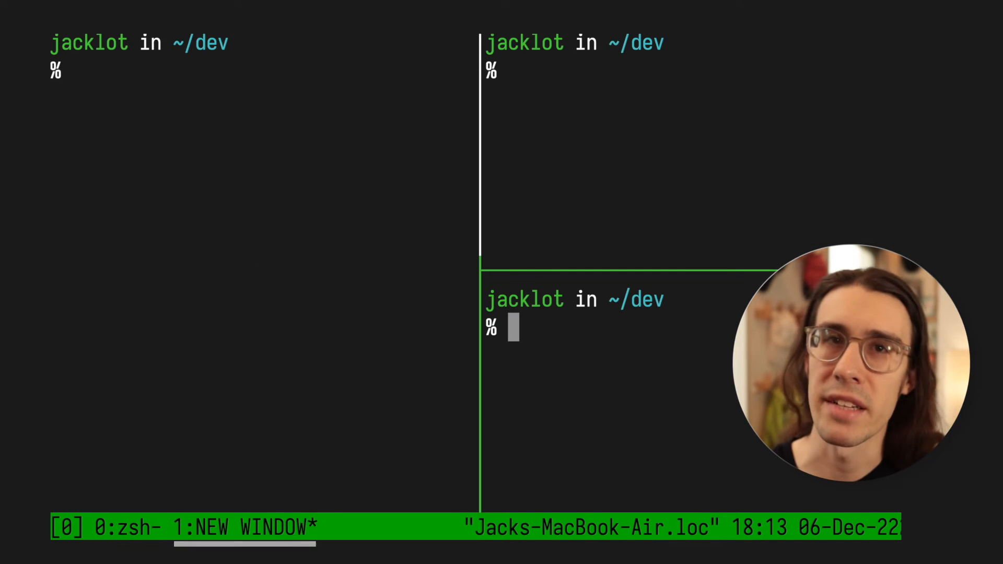
pyautogui.press('ctrl+b &')
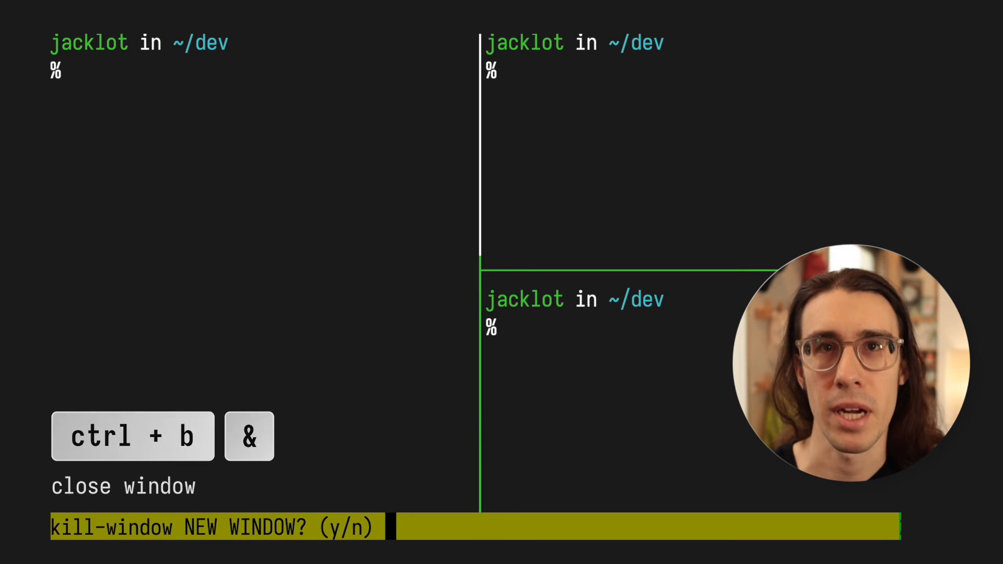
pyautogui.press('y')
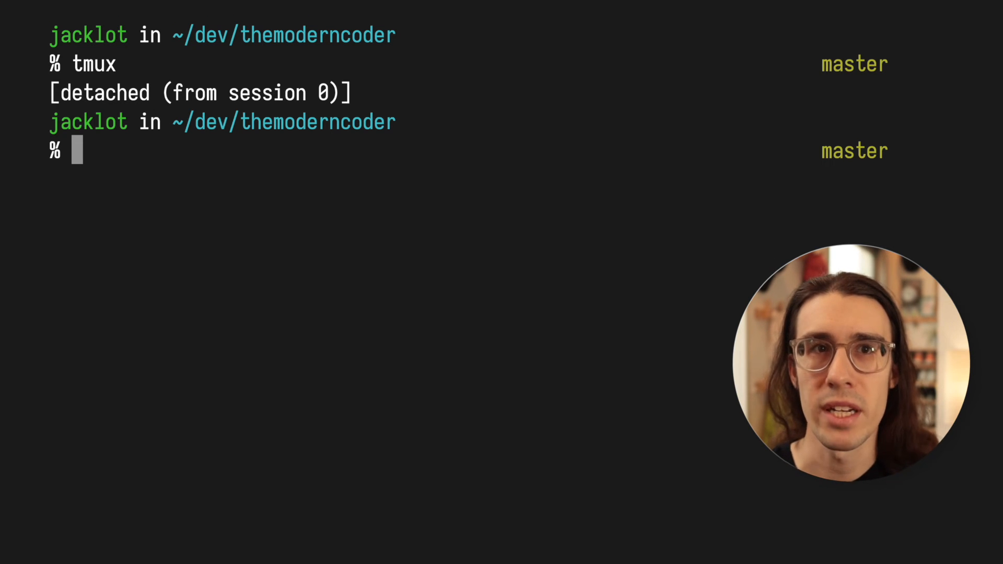
# - Run tmux attach to re-attach to the detached session 0
pyautogui.write('tmux att')
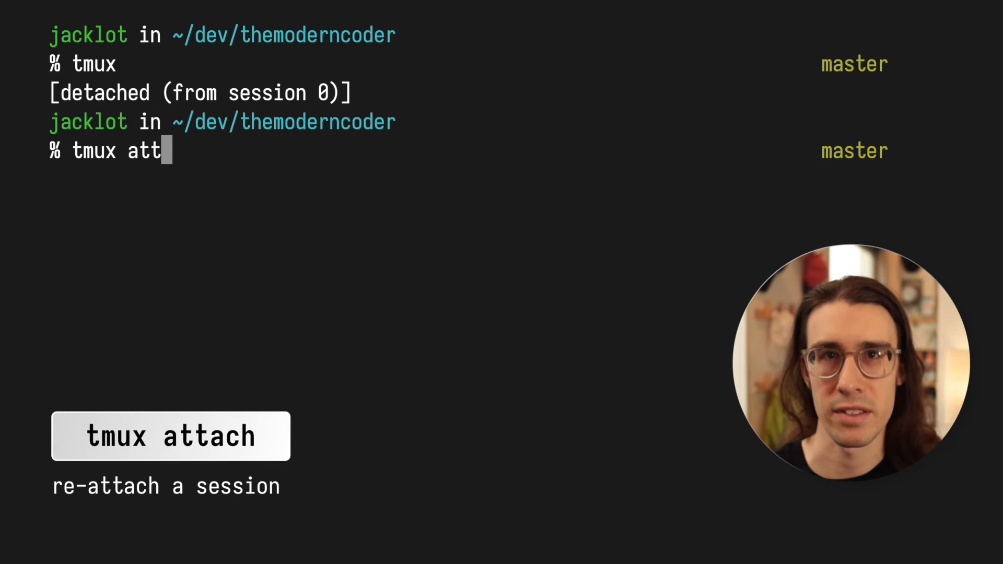
pyautogui.press('Return')
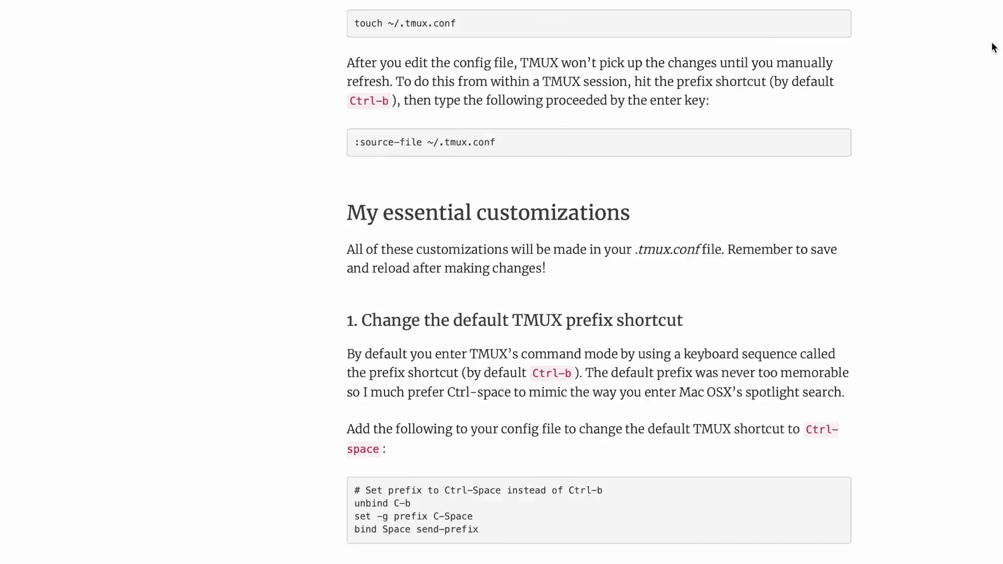
# - Scroll through the tmux customization article toward the cheatsheet post link
pyautogui.scroll(-3)
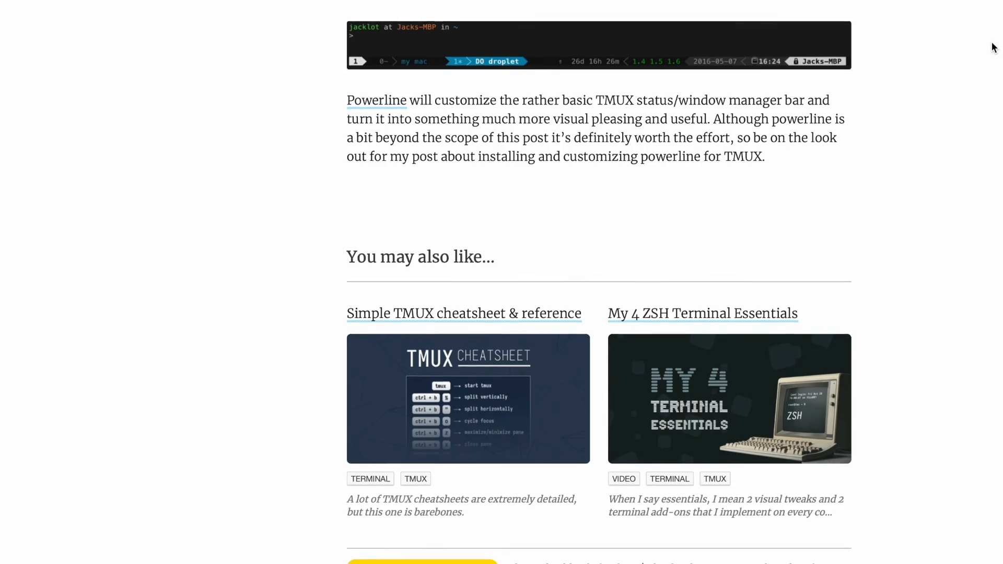
pyautogui.scroll(3)
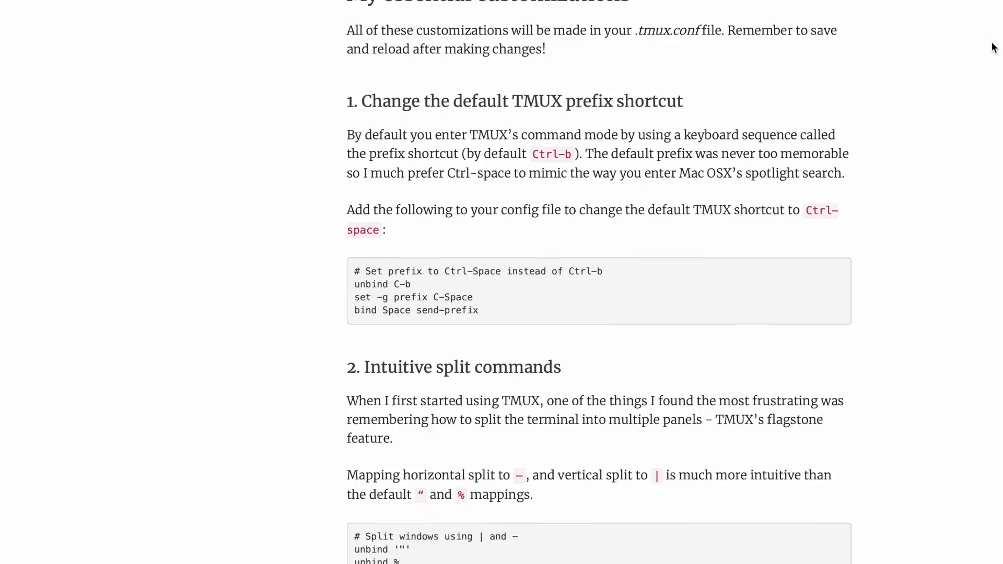
pyautogui.scroll(3)
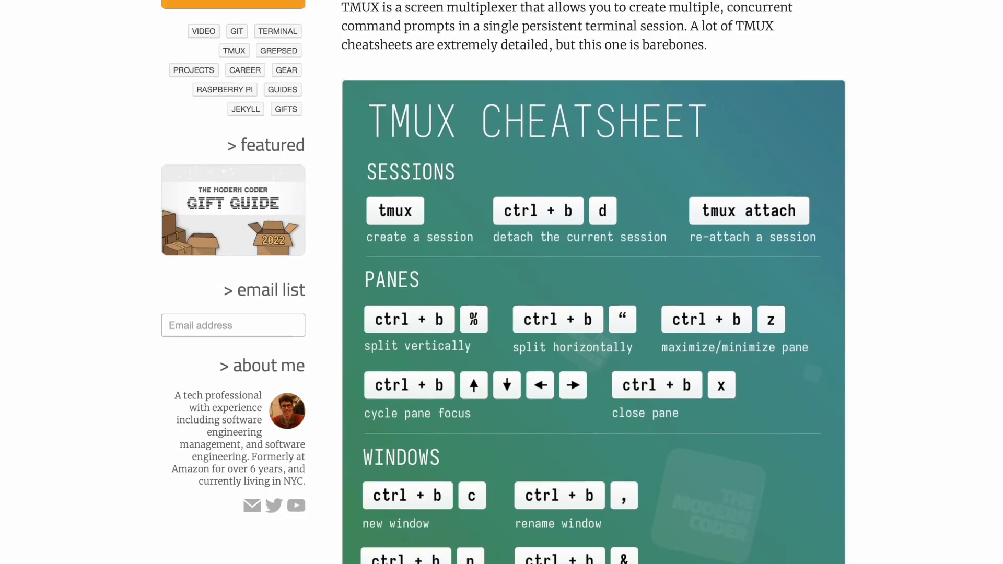